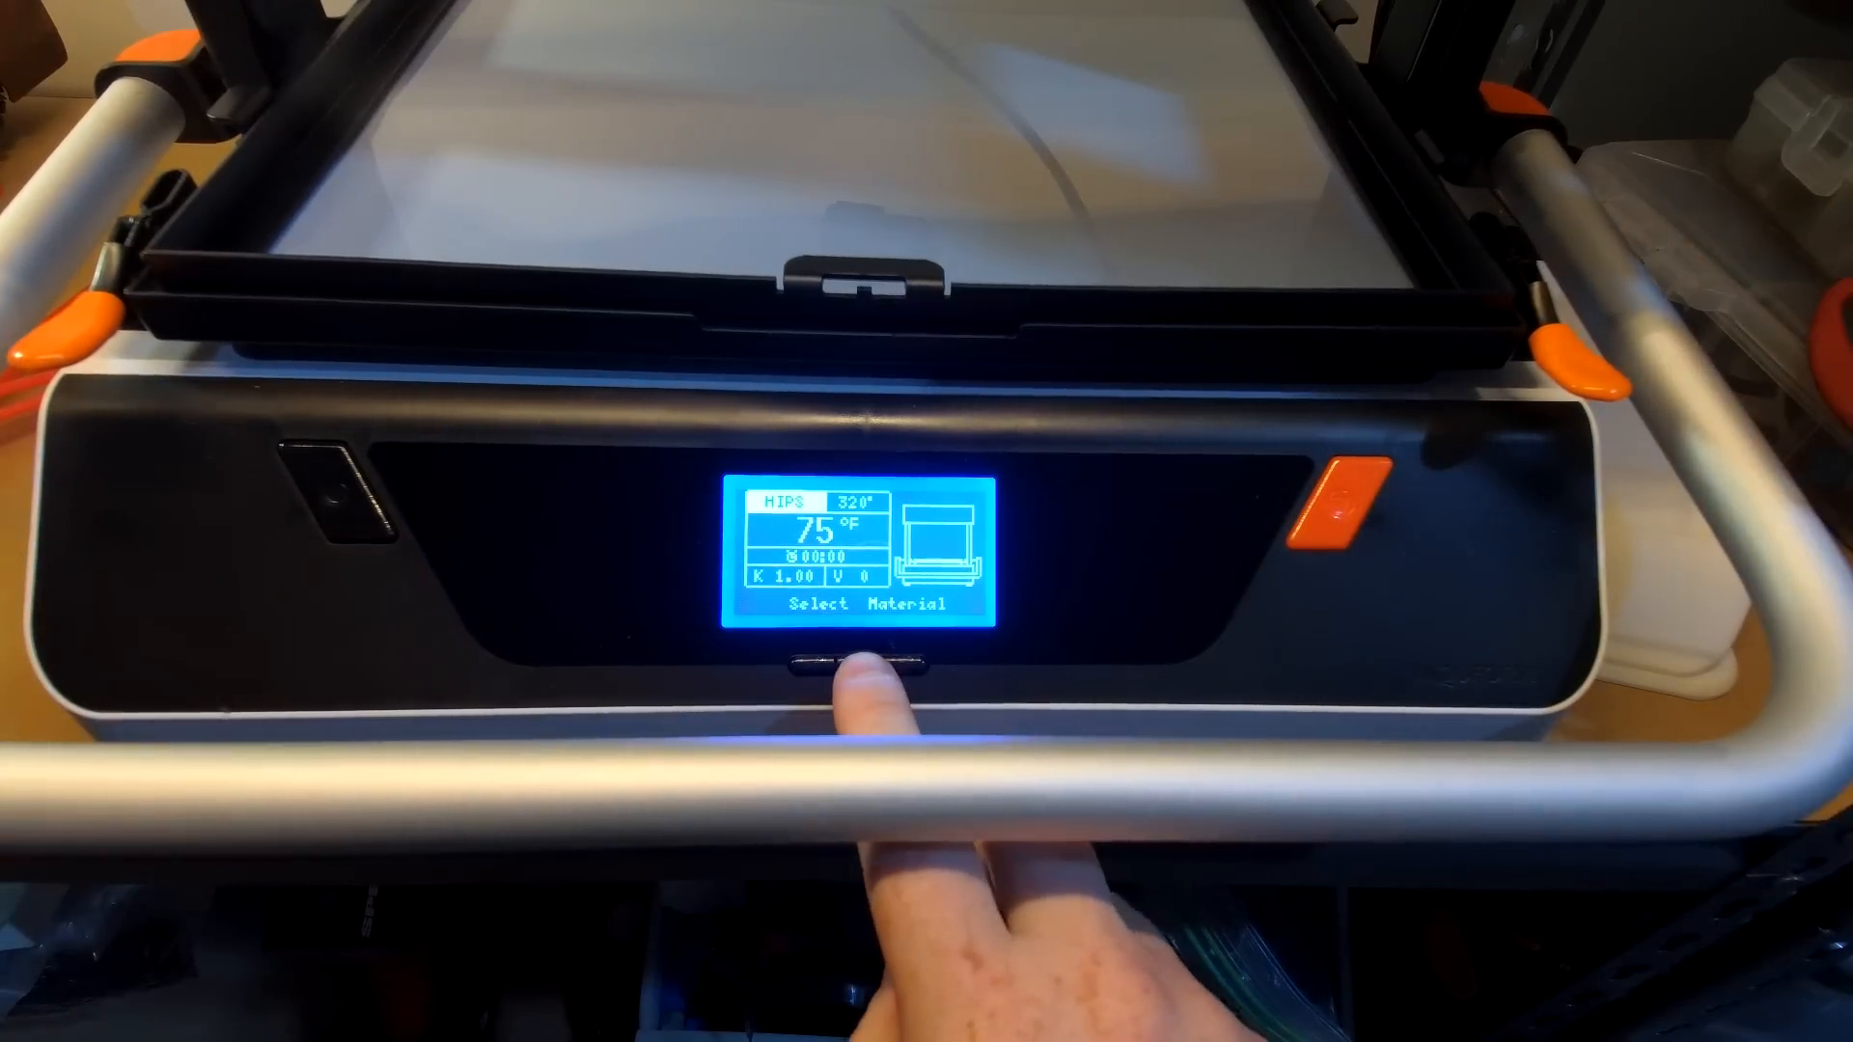
Accept HIPS at 320°, lower thickness from 1.00 to 0.50, accept vacuum tuning to reach Load sheet.
click(858, 668)
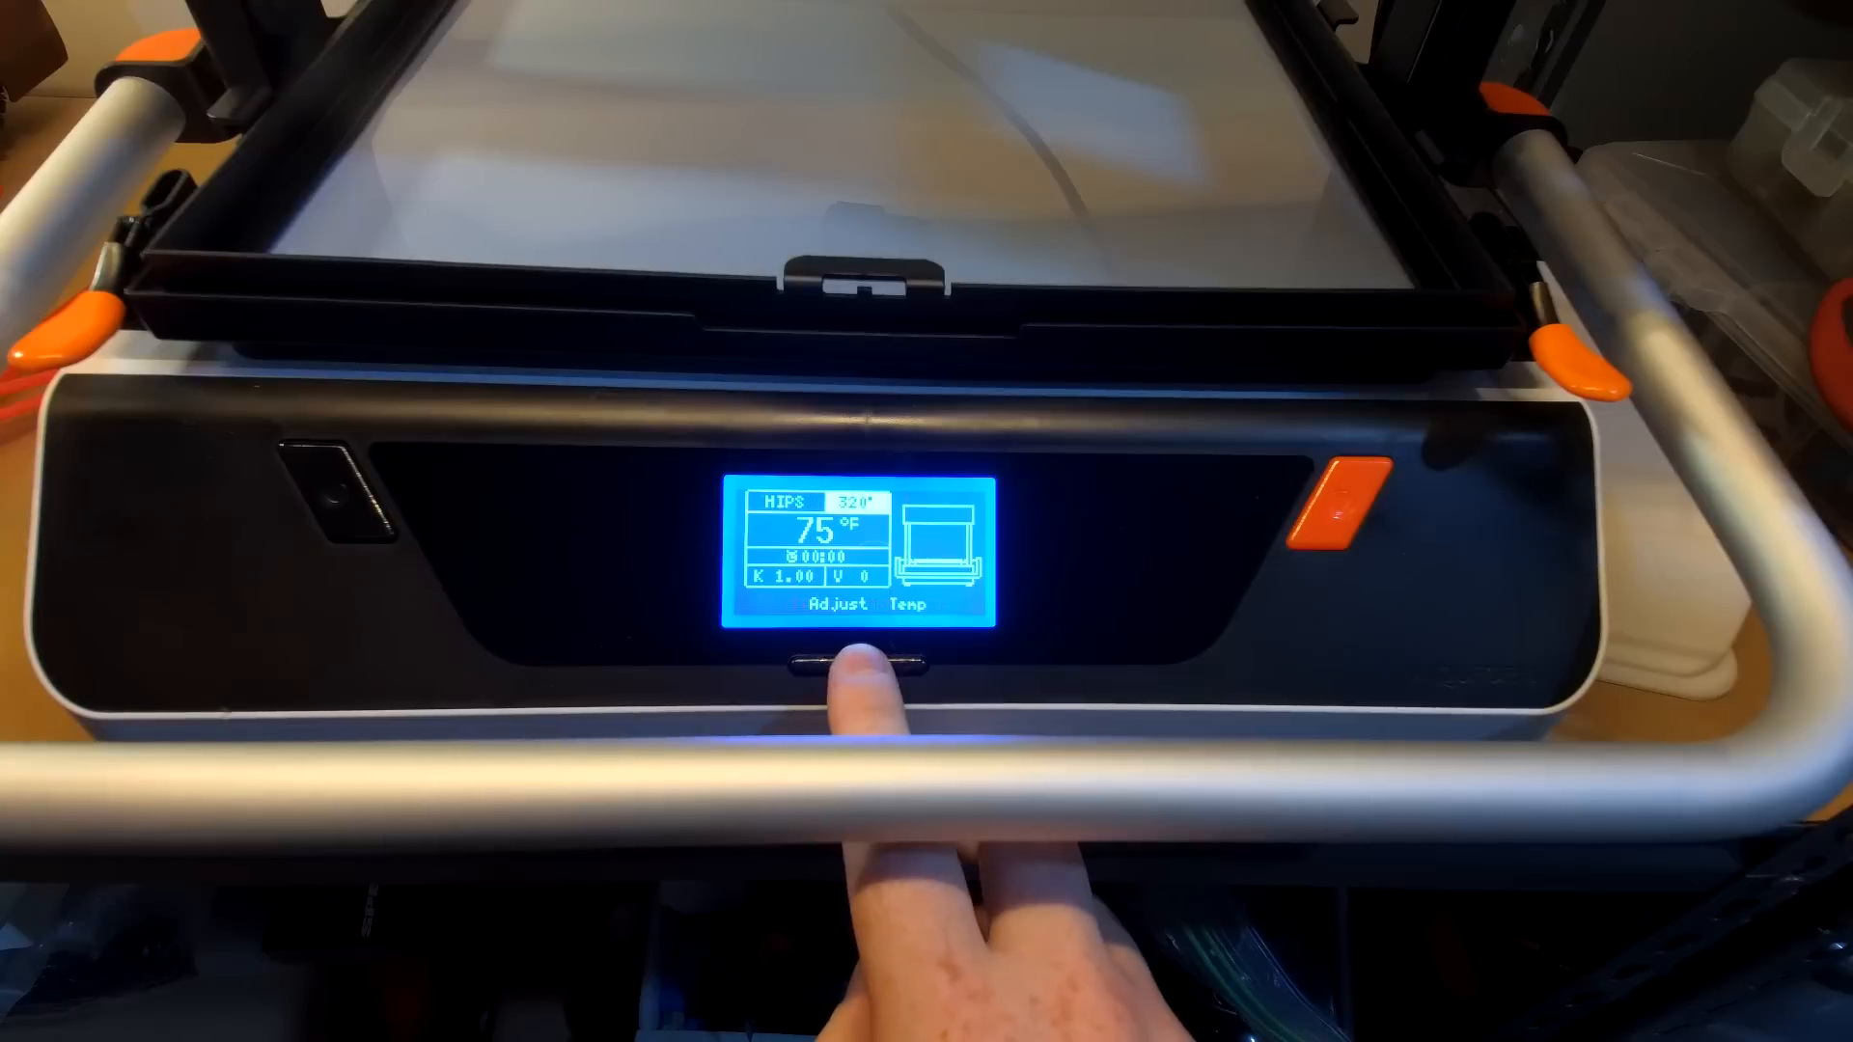
click(851, 662)
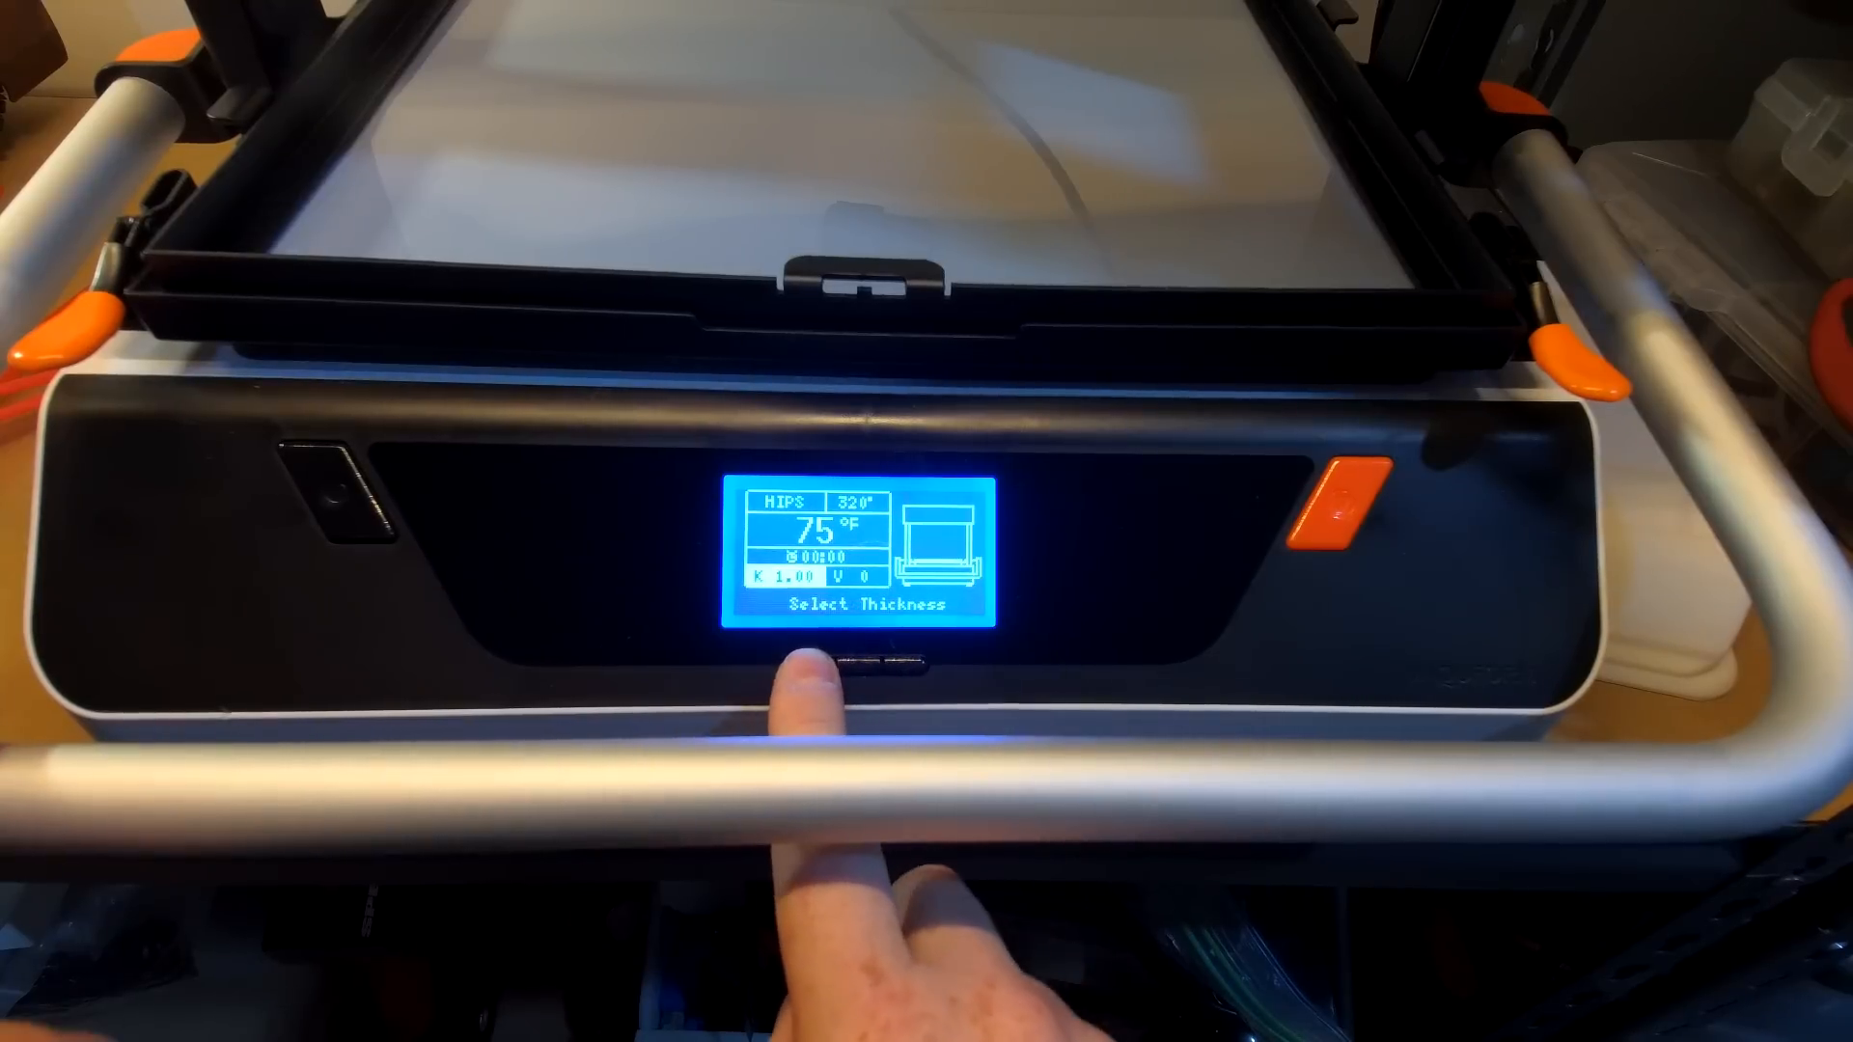
click(841, 670)
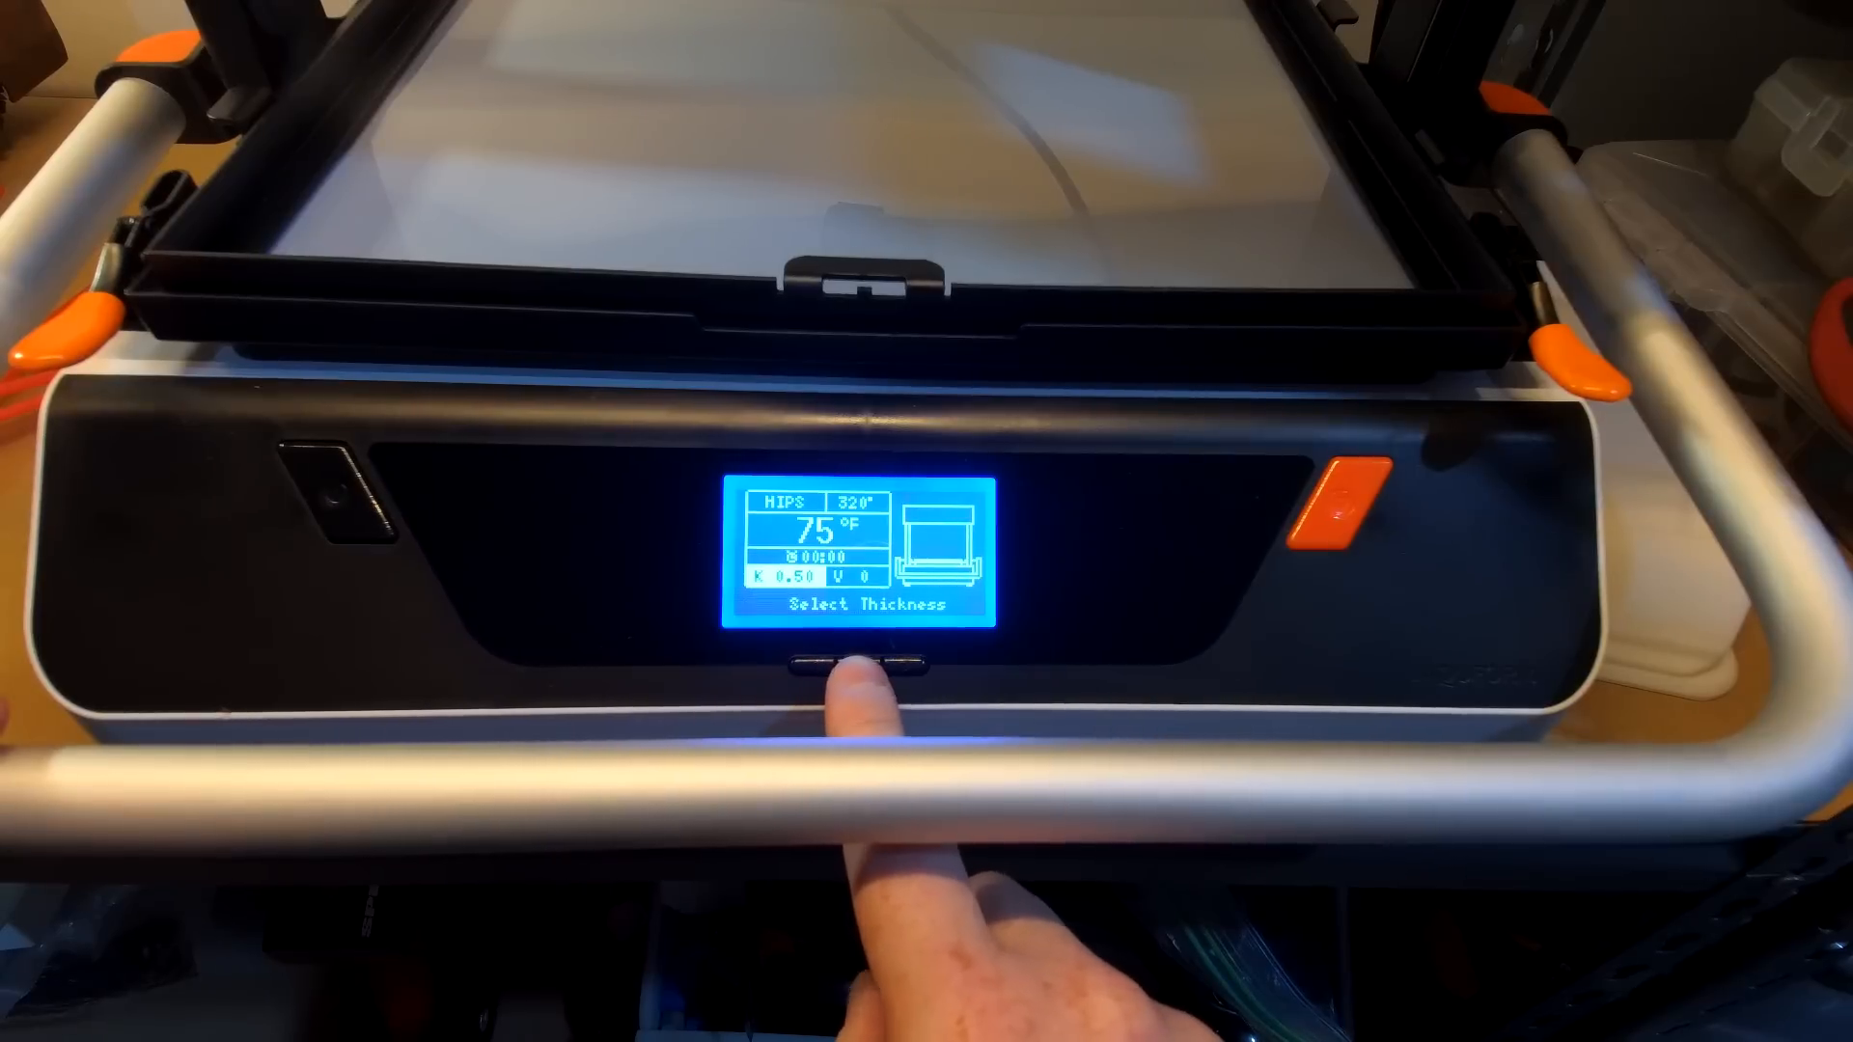
click(842, 662)
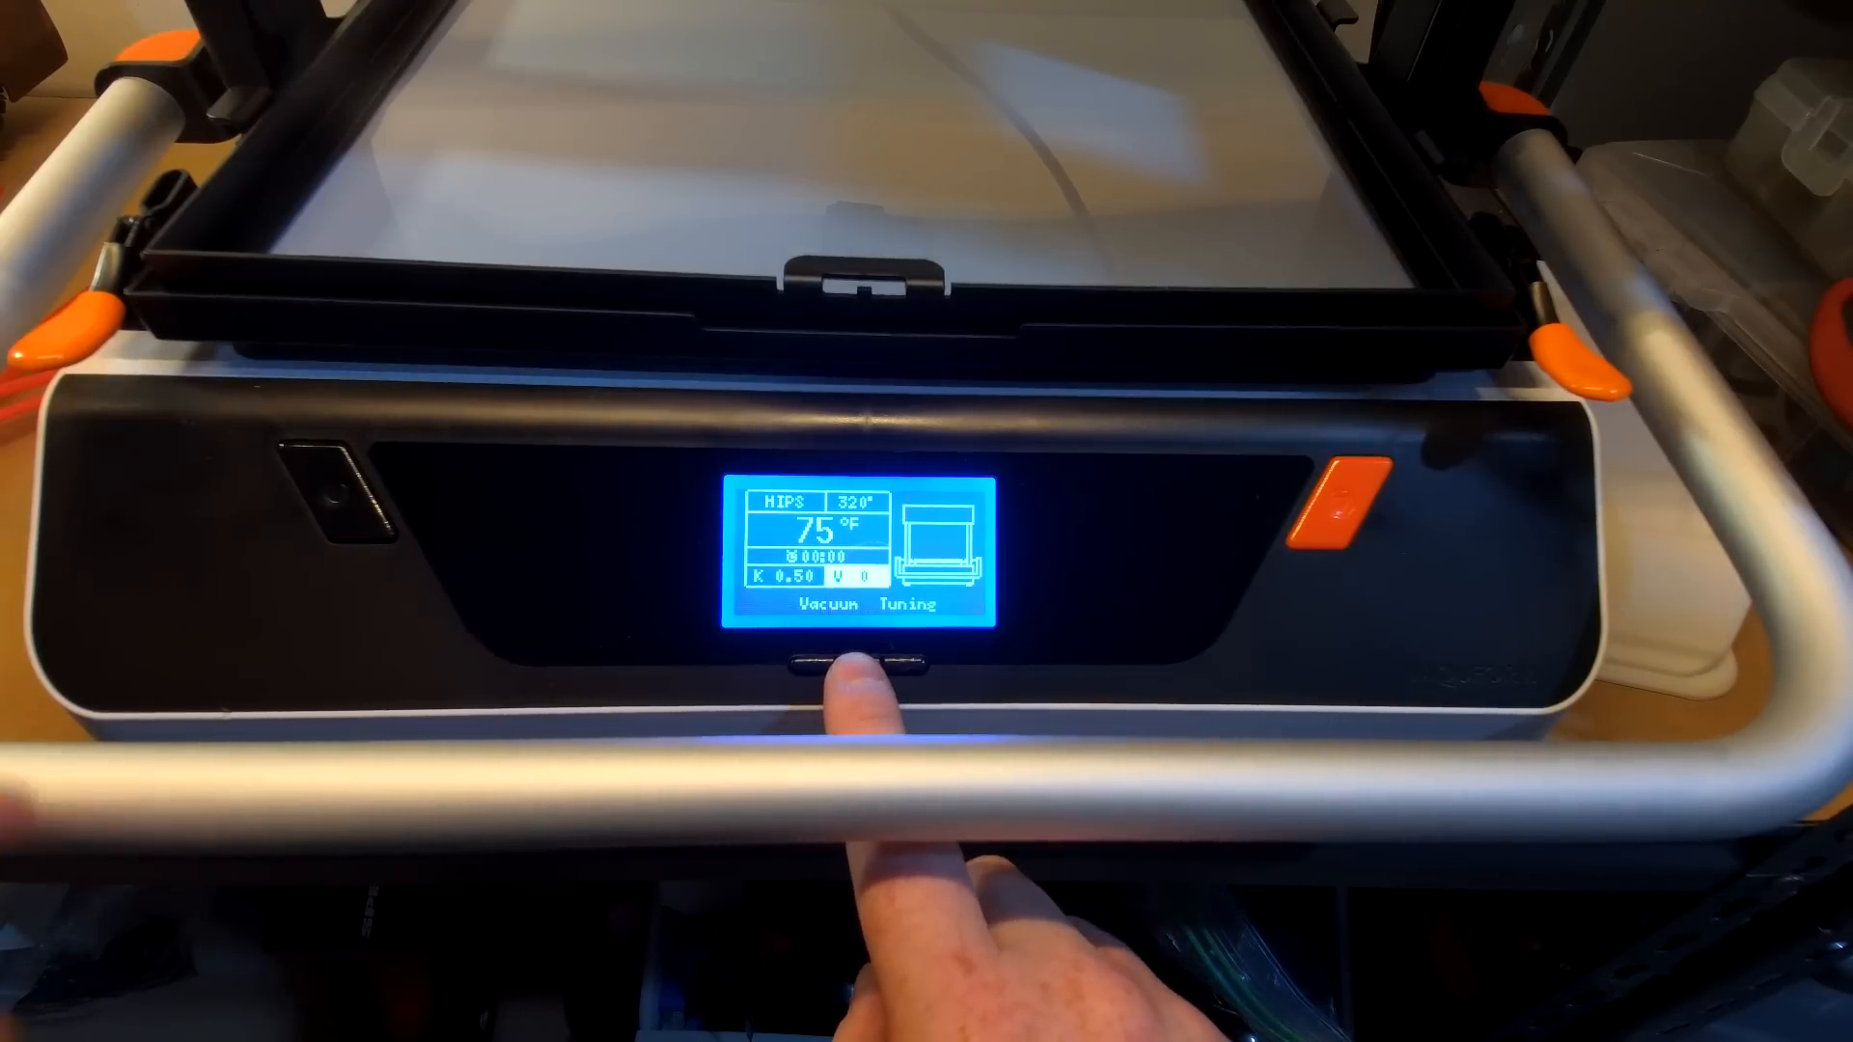
click(828, 664)
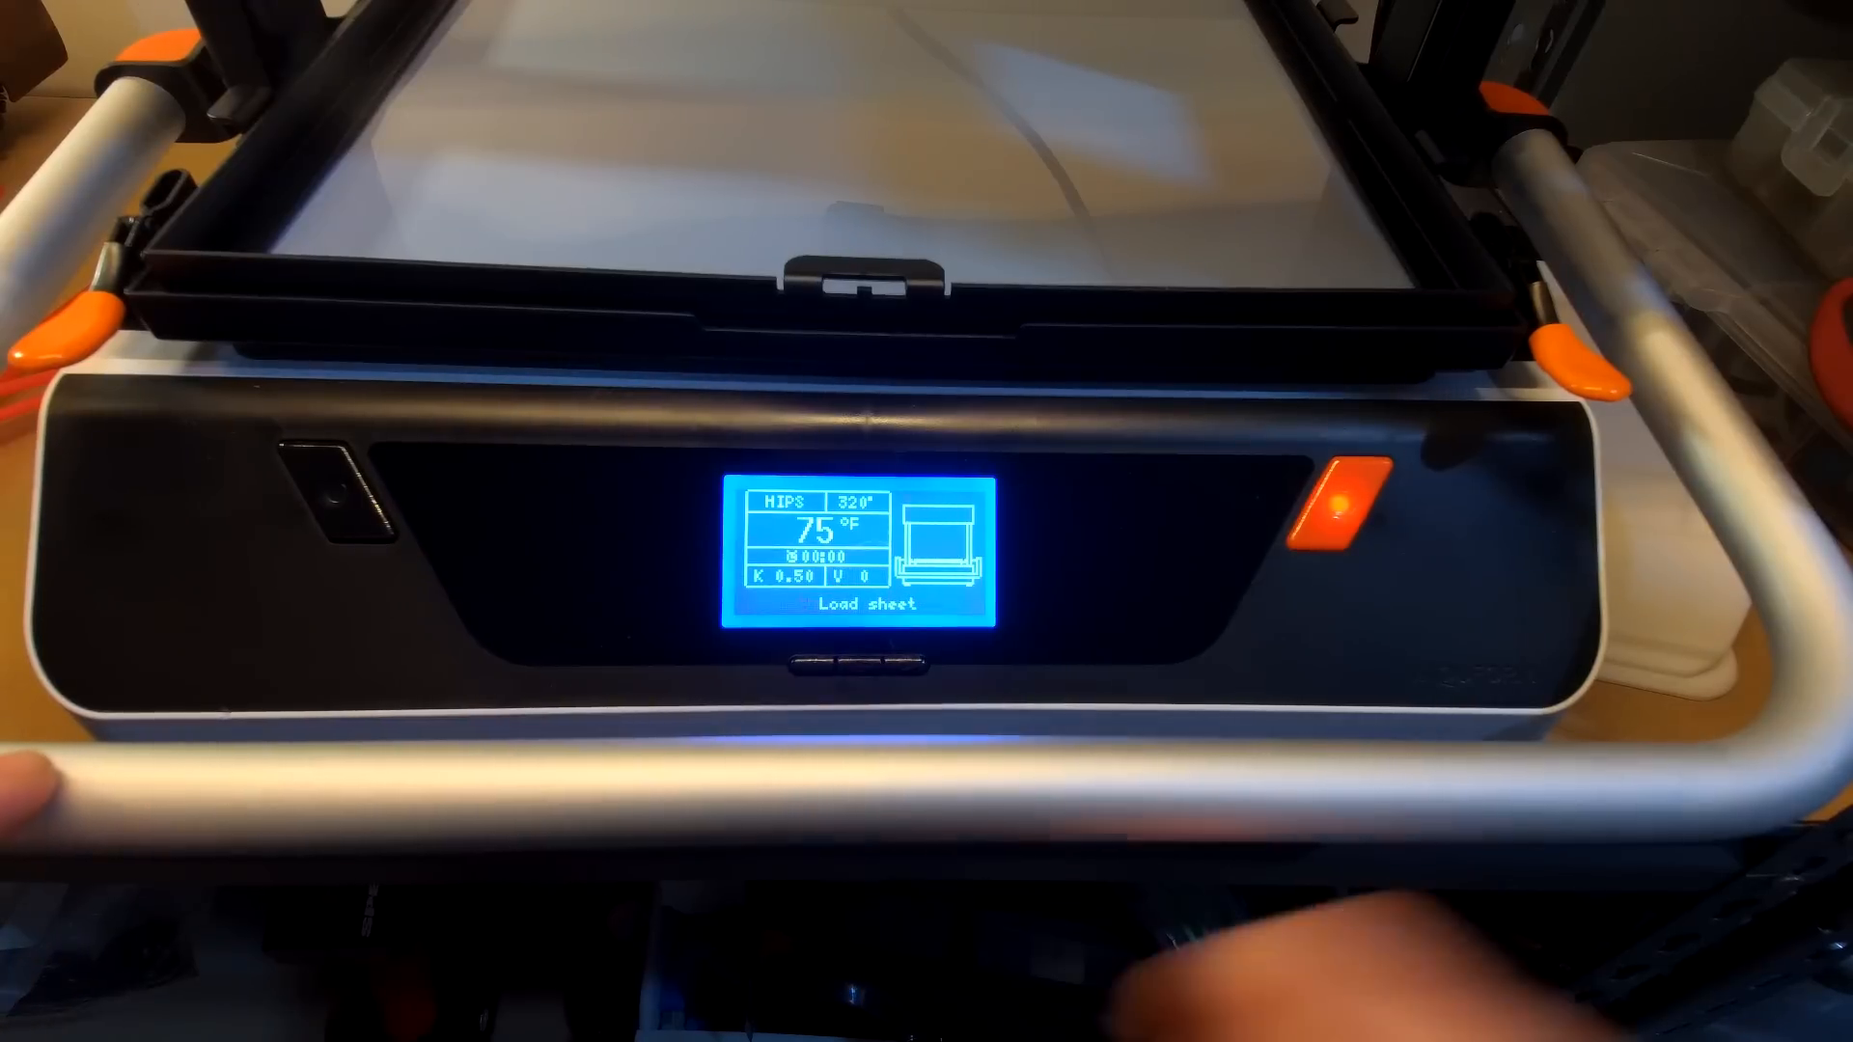